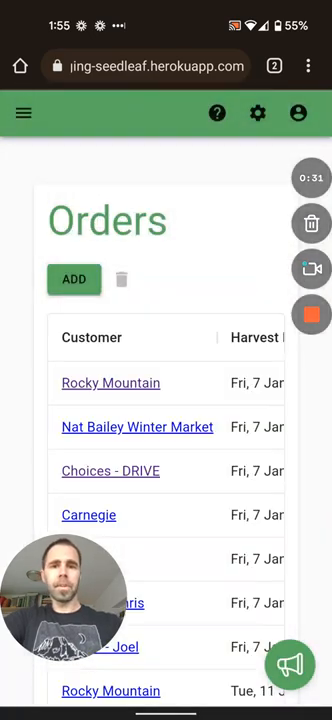
# Step: Create a new order for East End Food Co-op, harvest 2022/02/18, repeating weekly until 2022/12/31
pyautogui.click(72, 280)
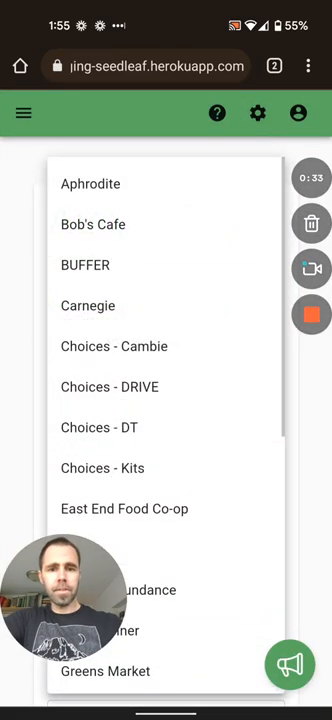
pyautogui.click(124, 508)
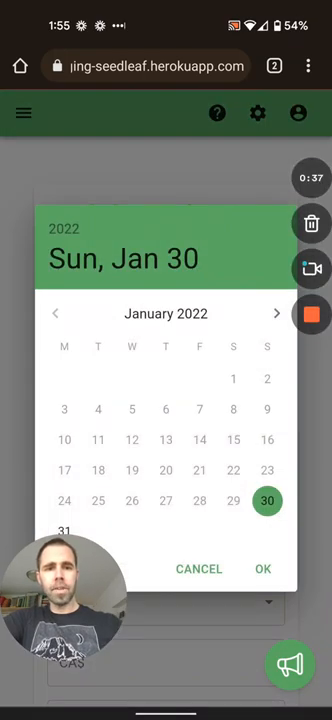
pyautogui.click(264, 568)
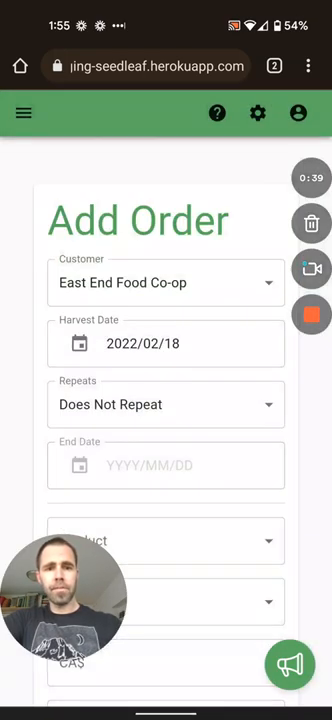
pyautogui.click(166, 404)
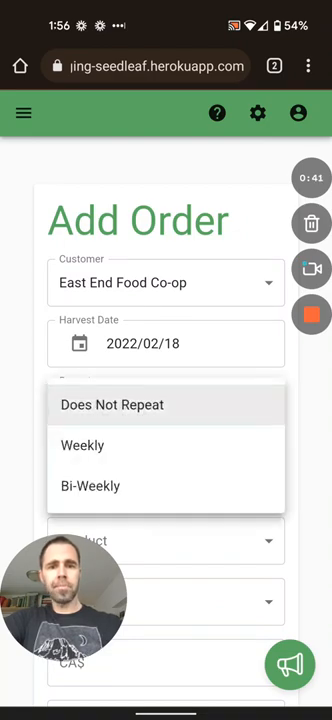
pyautogui.click(82, 444)
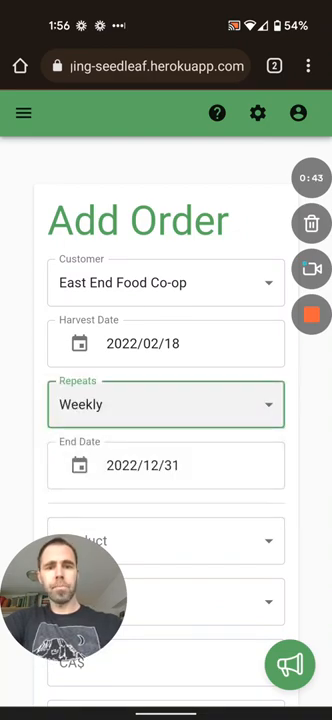
# Step: Add the first product line with quantity 10 and a blank line for the next product
pyautogui.scroll(-3)
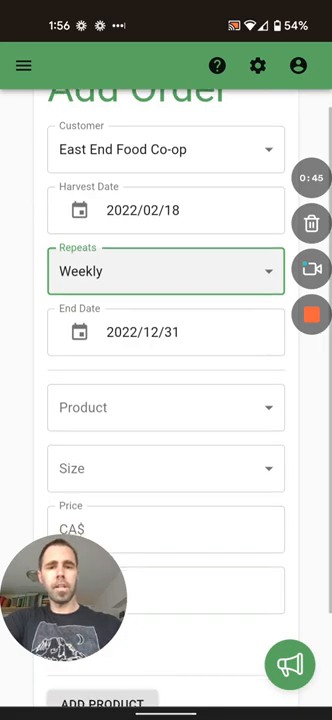
pyautogui.click(166, 408)
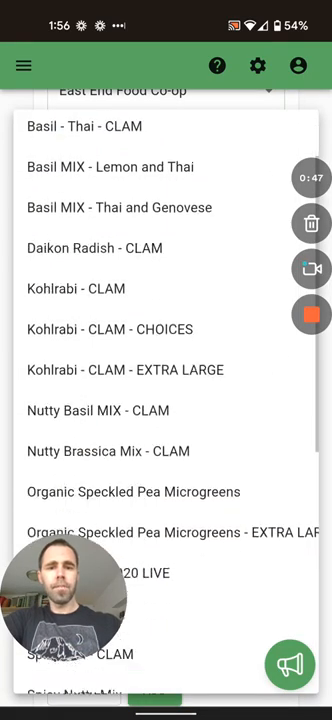
pyautogui.scroll(-3)
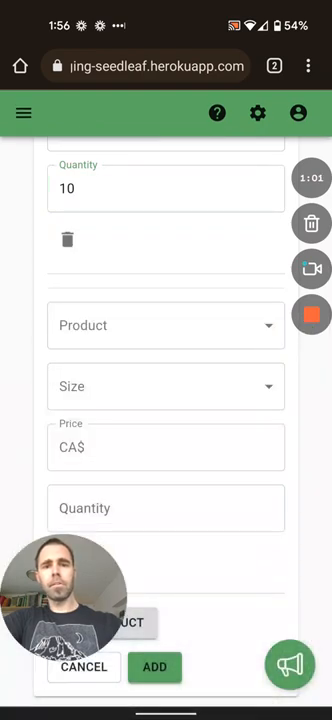
# Step: Add Small Organic Speckled Pea Microgreens at CA$4, quantity 10, as the second product
pyautogui.click(166, 324)
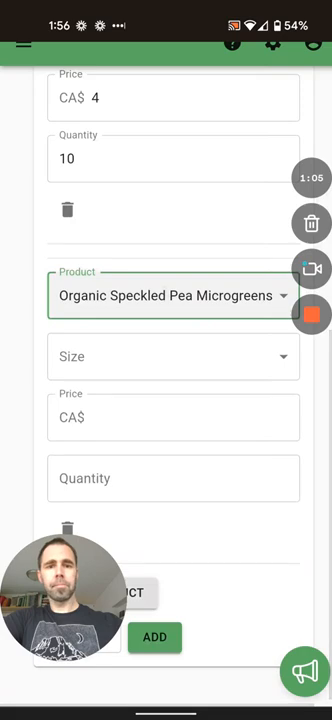
pyautogui.click(166, 356)
pyautogui.write('5.')
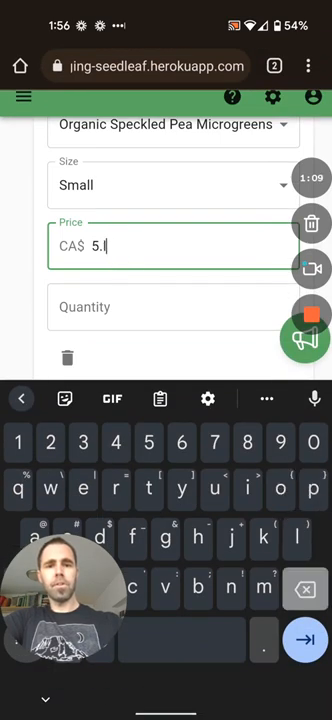
pyautogui.write('4')
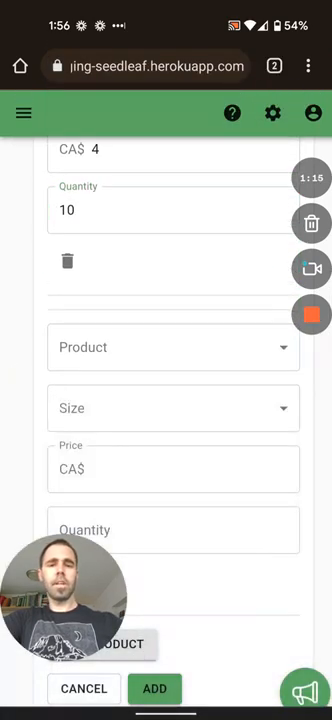
# Step: Add Small Daikon Radish - CLAM at CA$4, quantity 10, as the third product
pyautogui.click(166, 348)
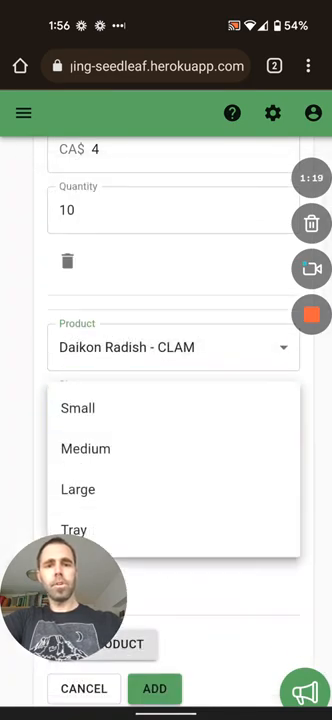
pyautogui.click(78, 408)
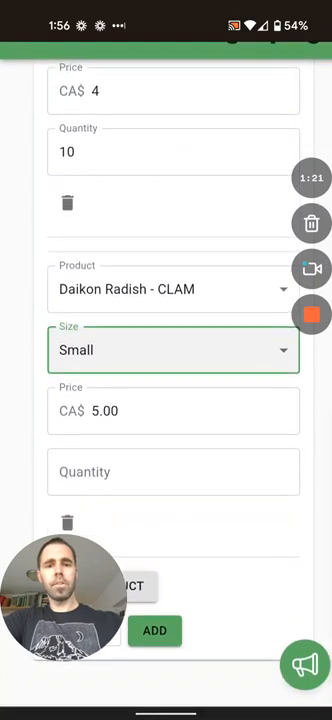
pyautogui.click(172, 410)
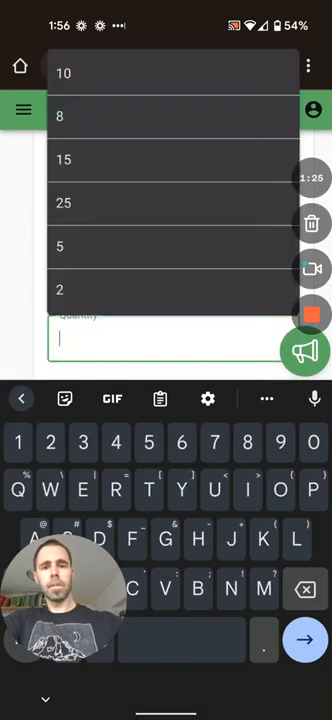
pyautogui.click(64, 72)
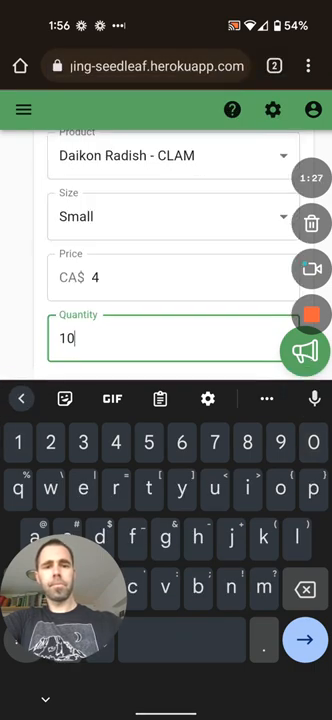
# Step: Save the new order to the Orders list
pyautogui.scroll(-3)
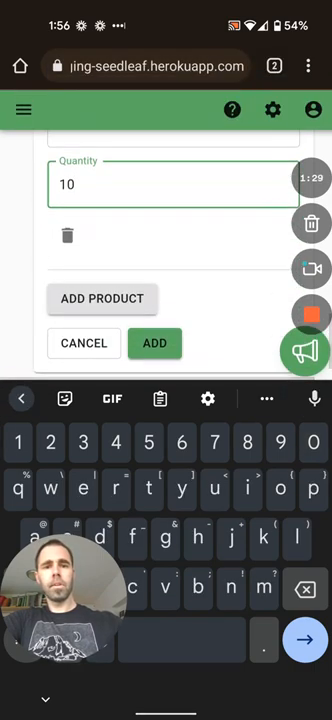
pyautogui.click(156, 344)
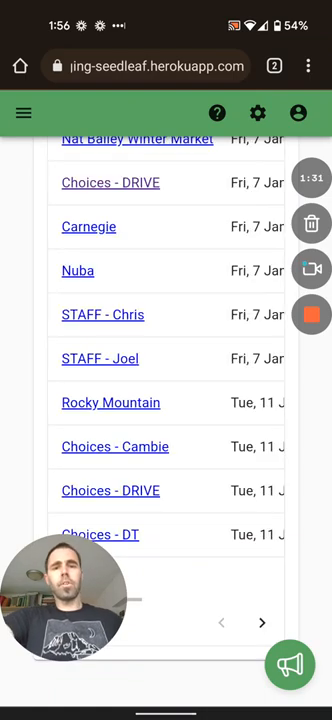